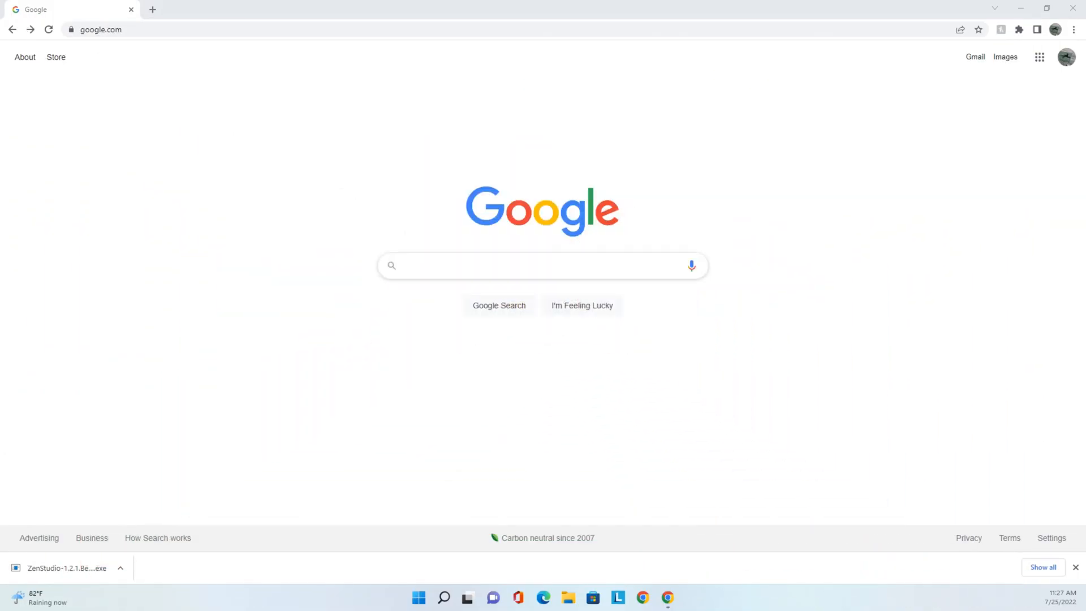
# Search Google for 'cronus zen download' from the 'cr' suggestion.
pyautogui.write('cr')
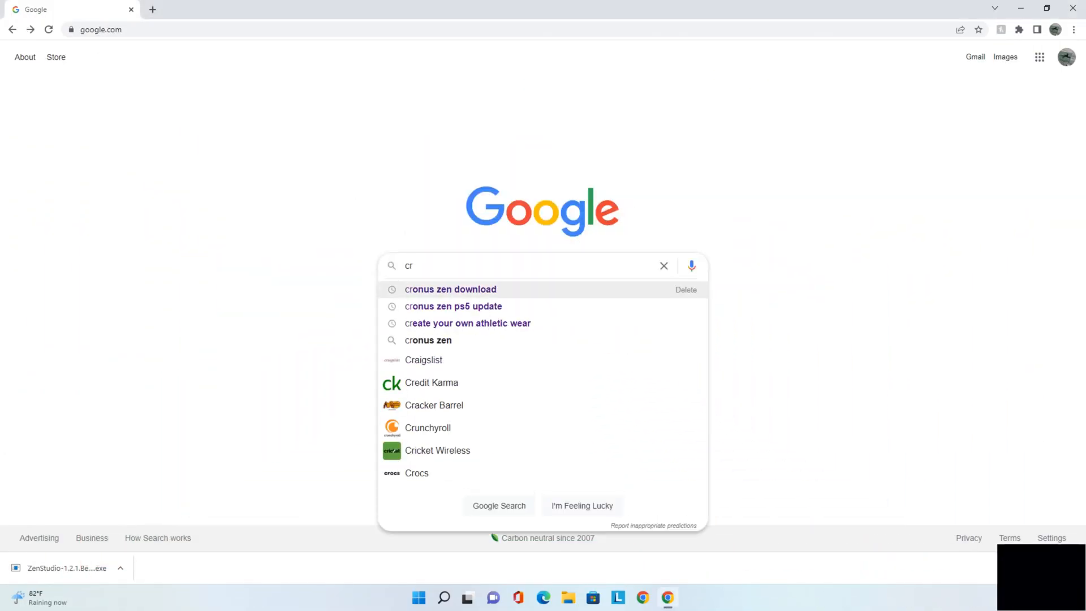
pyautogui.click(450, 288)
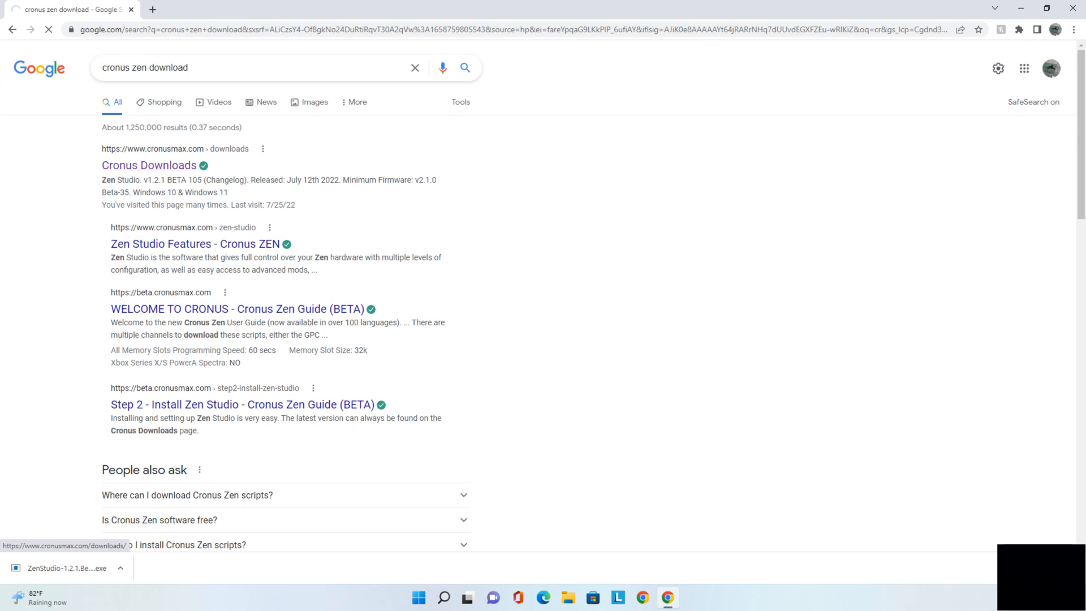
# Download the Collective Minds Firmware Update Tool from the Cronus Downloads page.
pyautogui.click(148, 165)
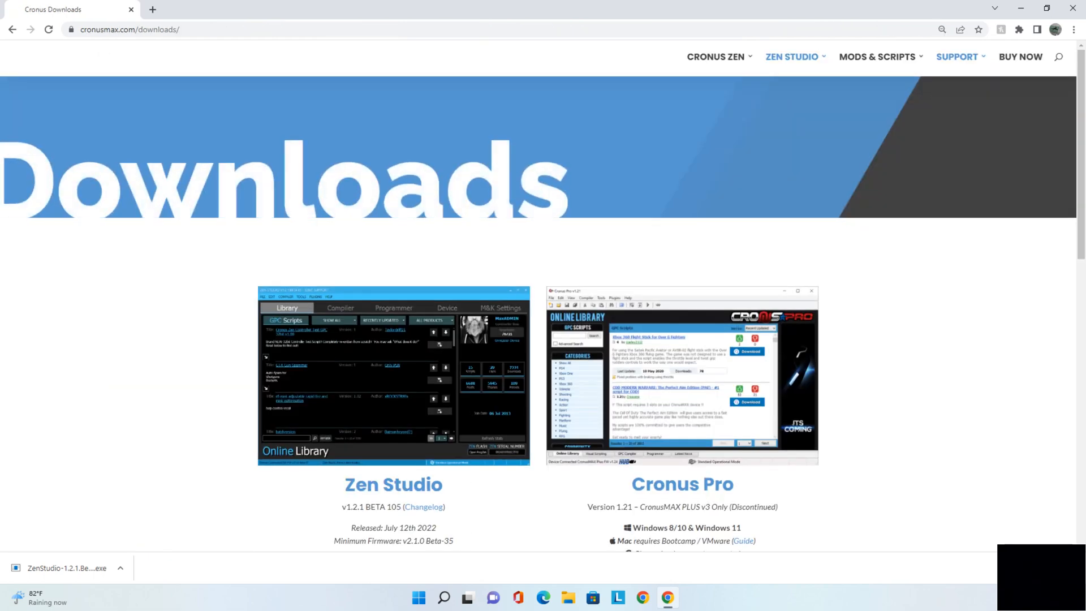
pyautogui.scroll(-3)
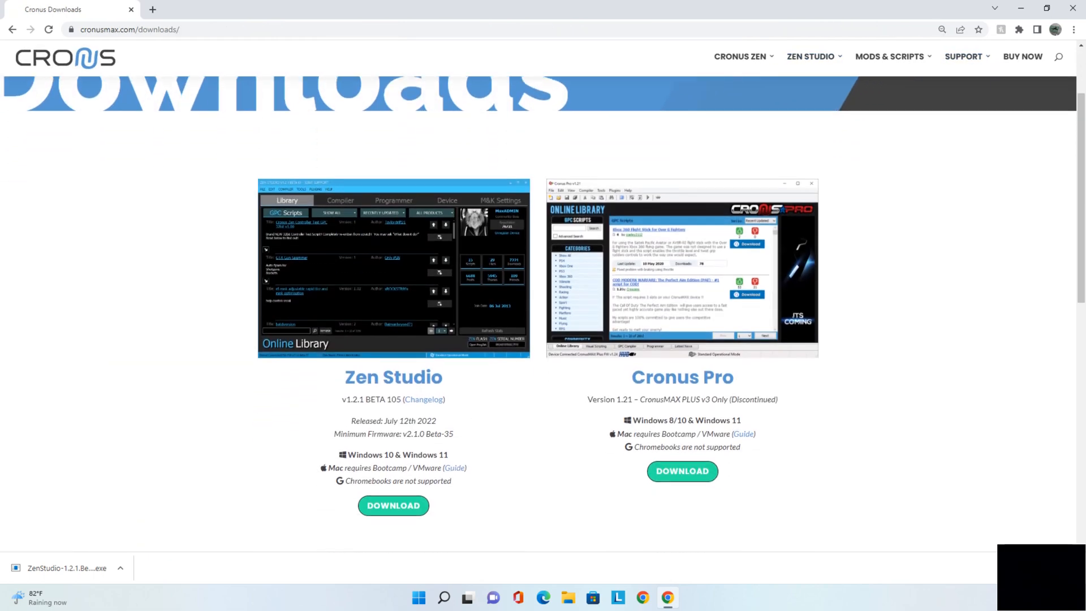
pyautogui.scroll(-3)
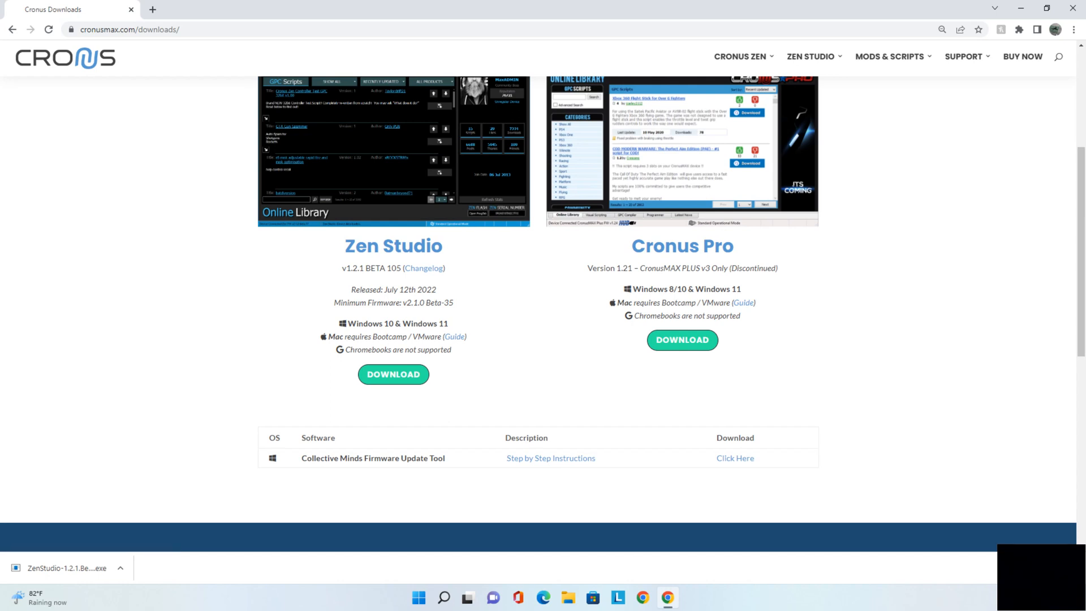
pyautogui.moveTo(735, 458)
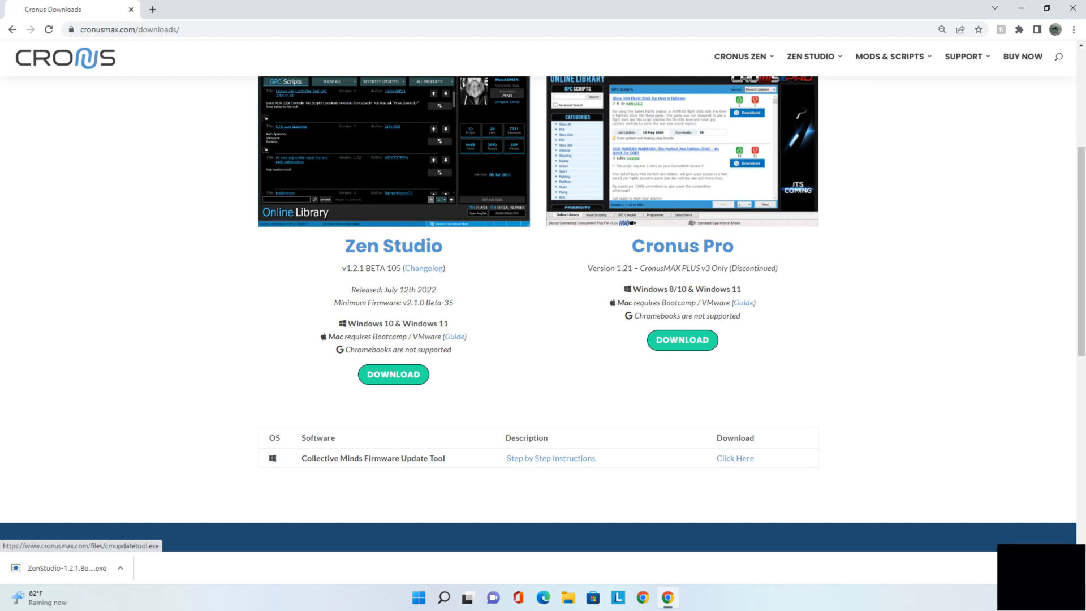
pyautogui.click(734, 458)
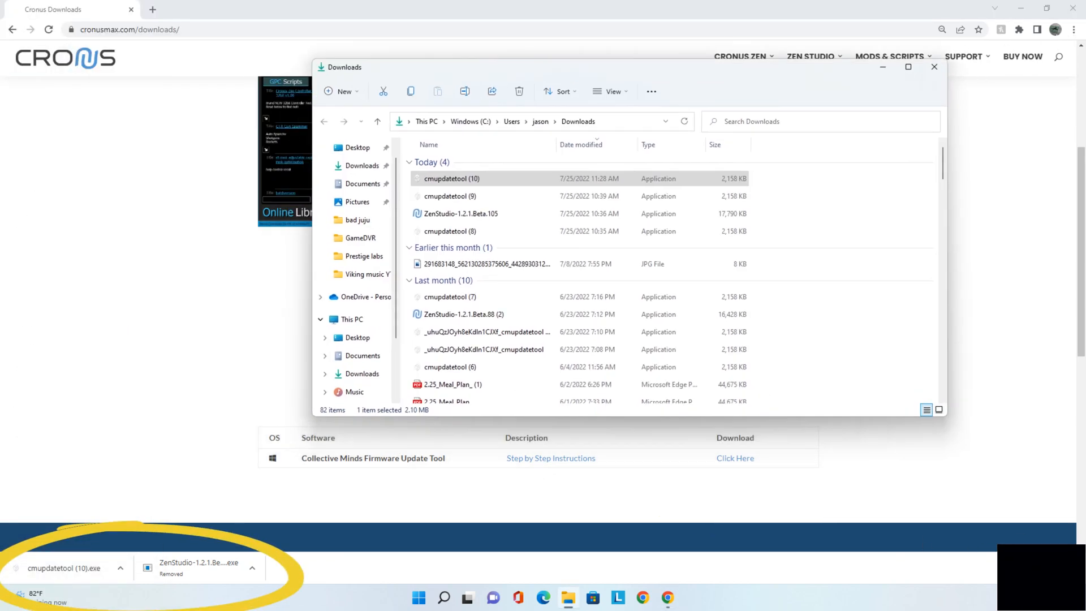
# Run the newest cmupdatetool download from the Downloads folder.
pyautogui.click(451, 177)
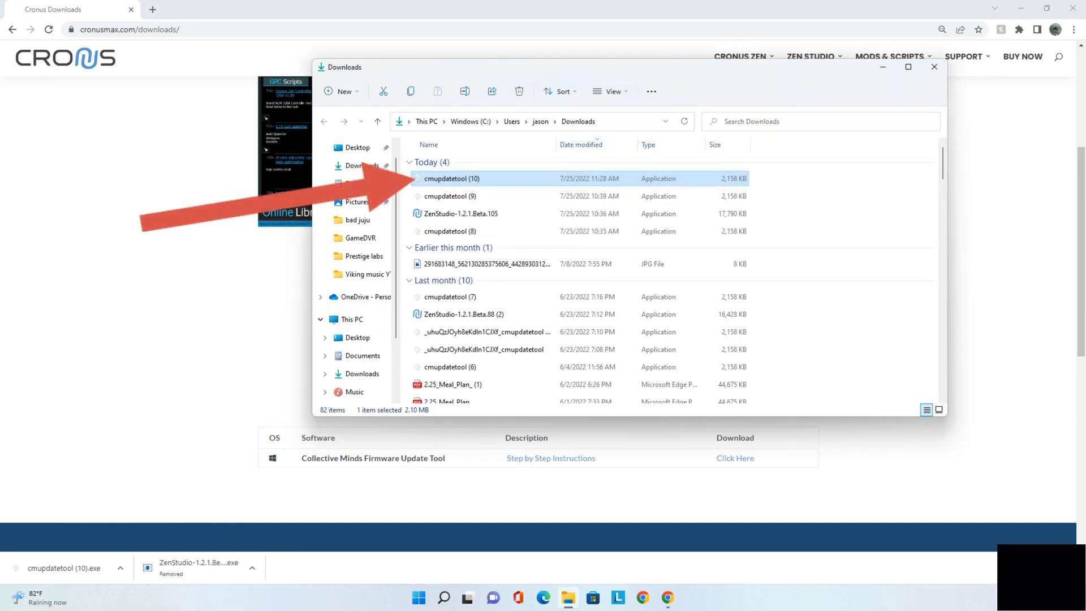
pyautogui.doubleClick(451, 179)
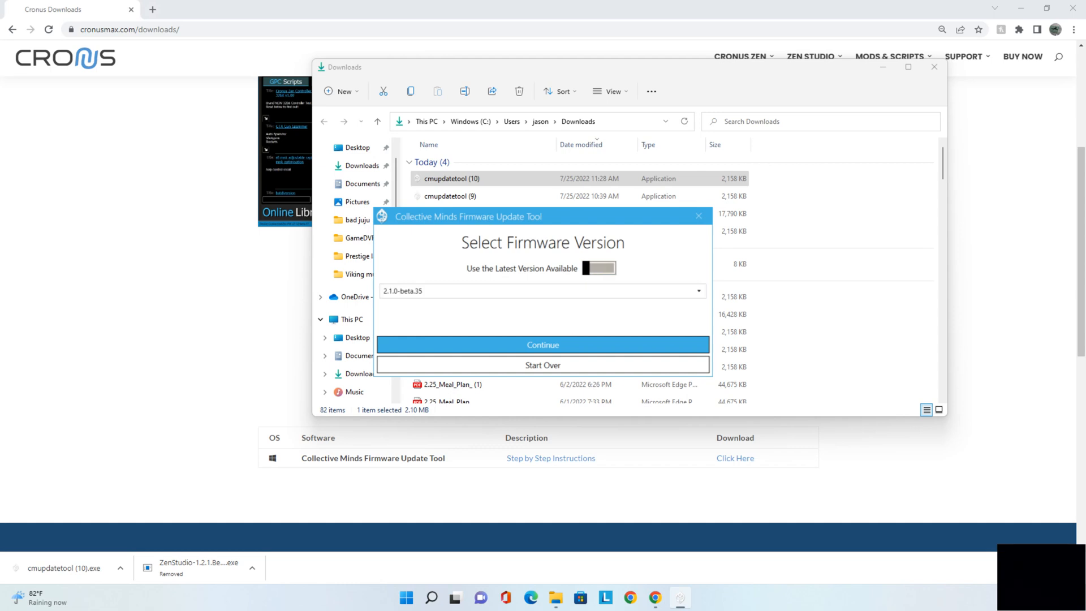
# Choose firmware 2.1.0-beta.35 manually and begin updating the Cronus Zen.
pyautogui.click(598, 268)
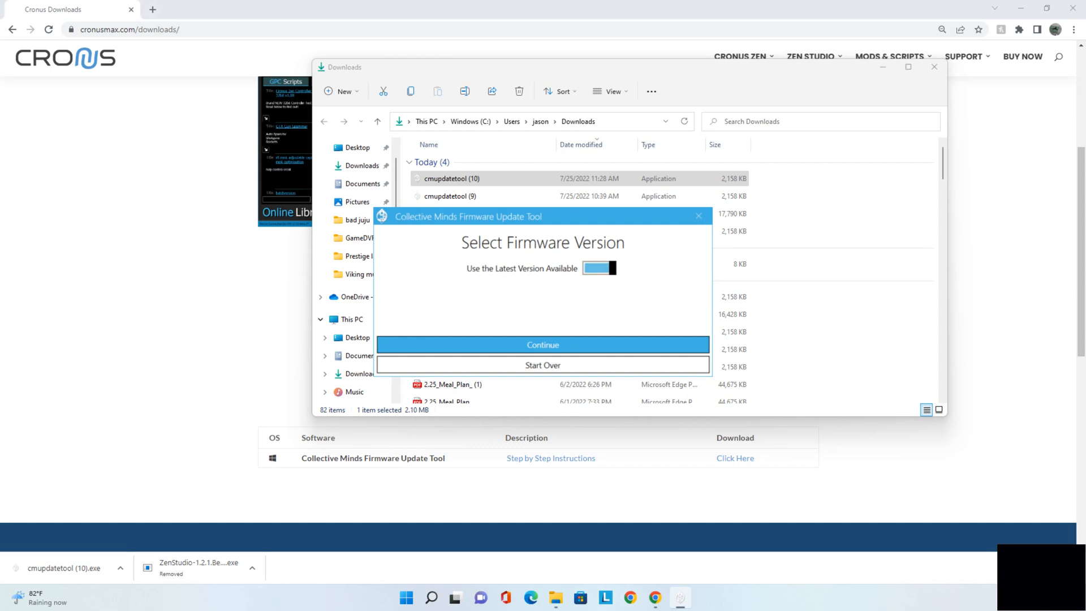
pyautogui.click(597, 268)
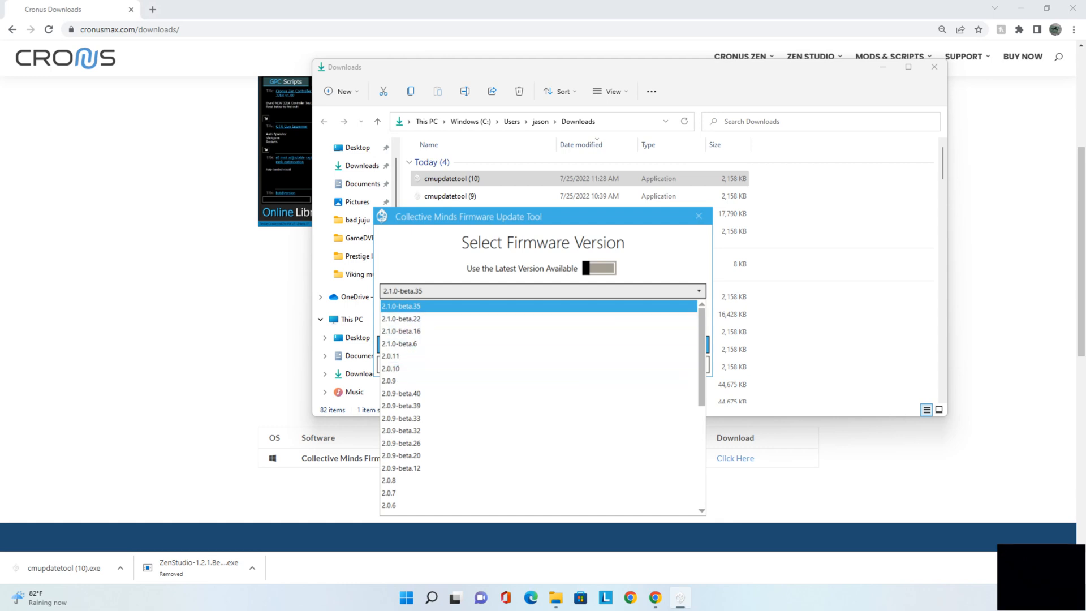
pyautogui.click(400, 306)
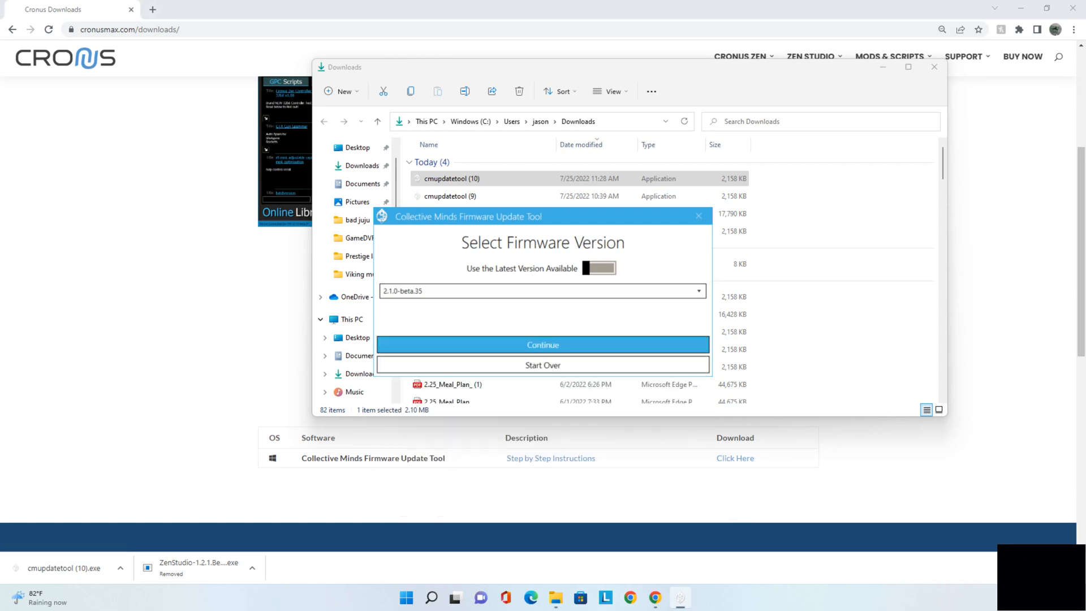
pyautogui.click(542, 344)
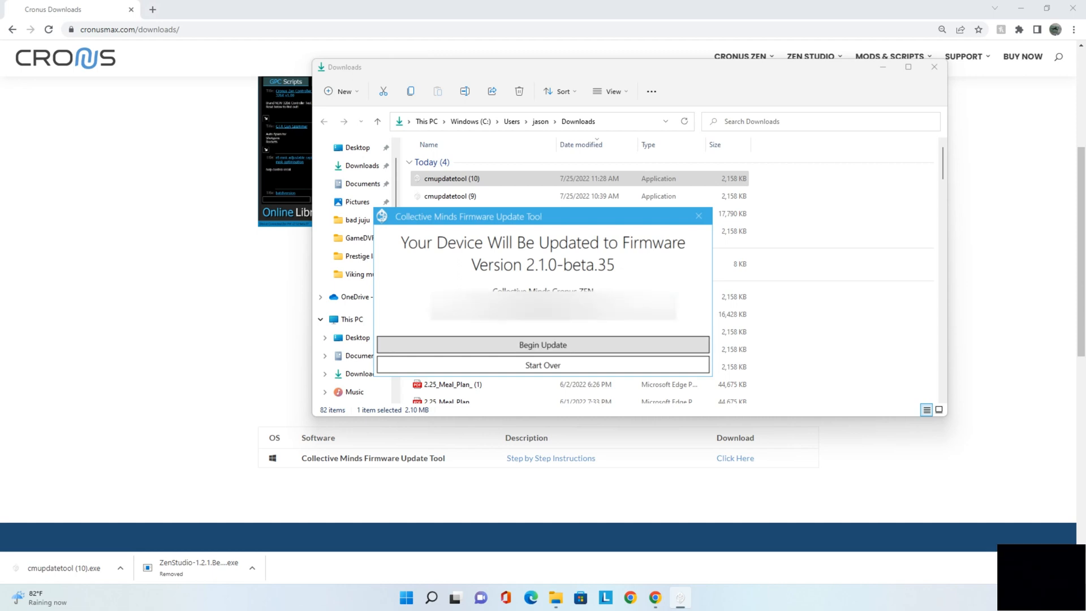
pyautogui.click(542, 345)
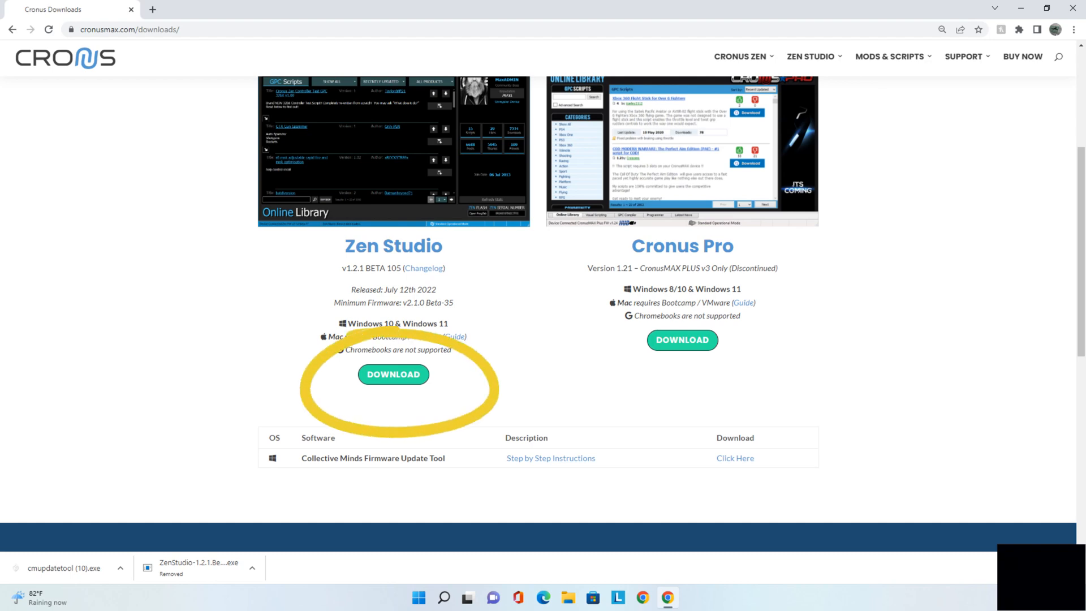
# Download the Zen Studio 1.2.1 Beta 105 installer and show it in the Downloads folder.
pyautogui.click(393, 374)
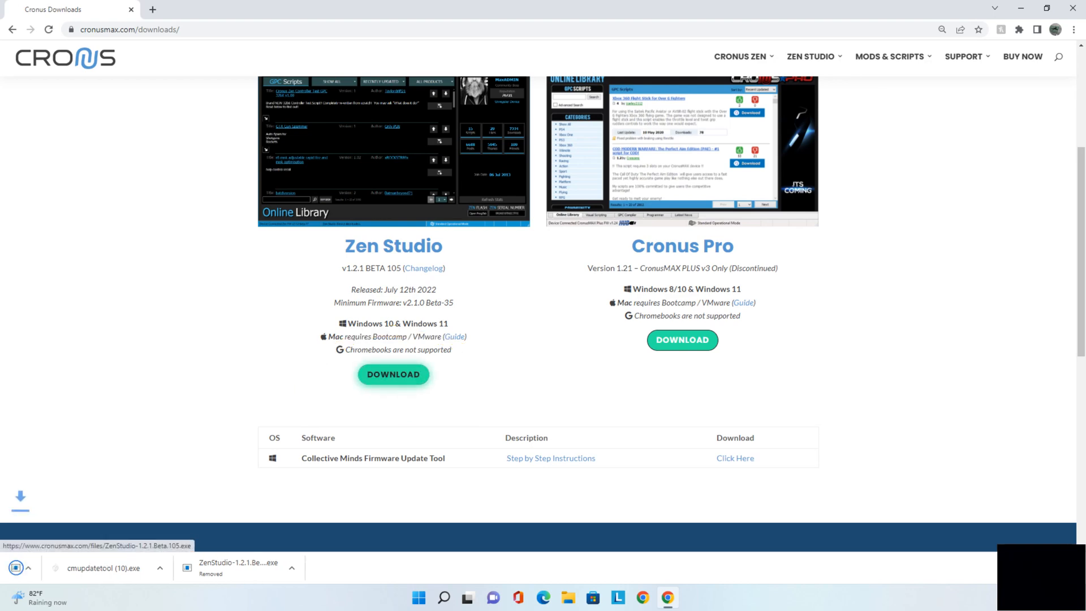
pyautogui.click(392, 374)
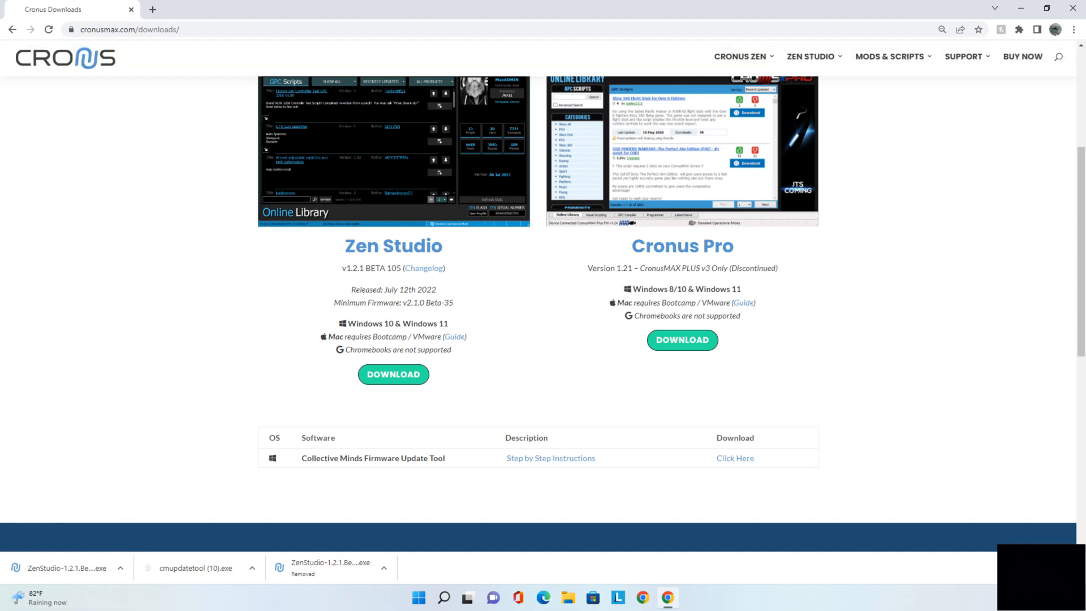
pyautogui.click(119, 567)
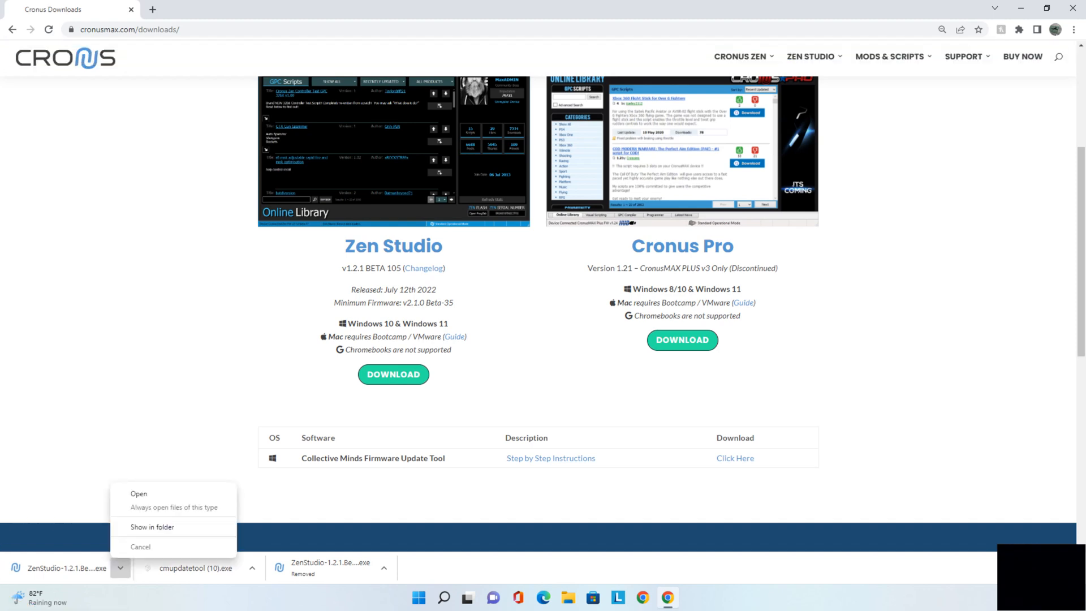
pyautogui.click(151, 527)
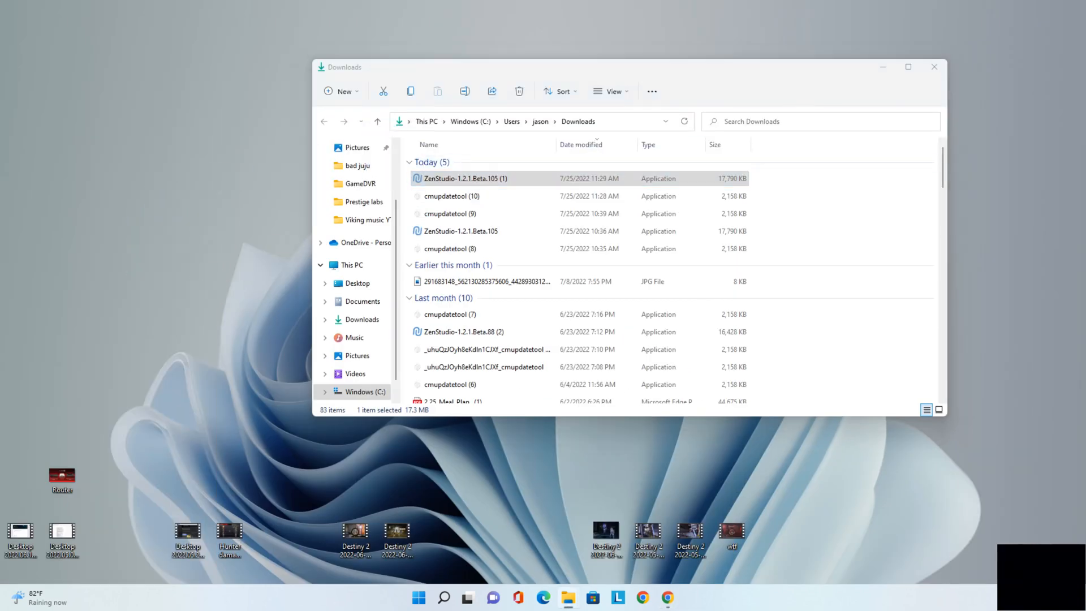
pyautogui.moveTo(623, 325)
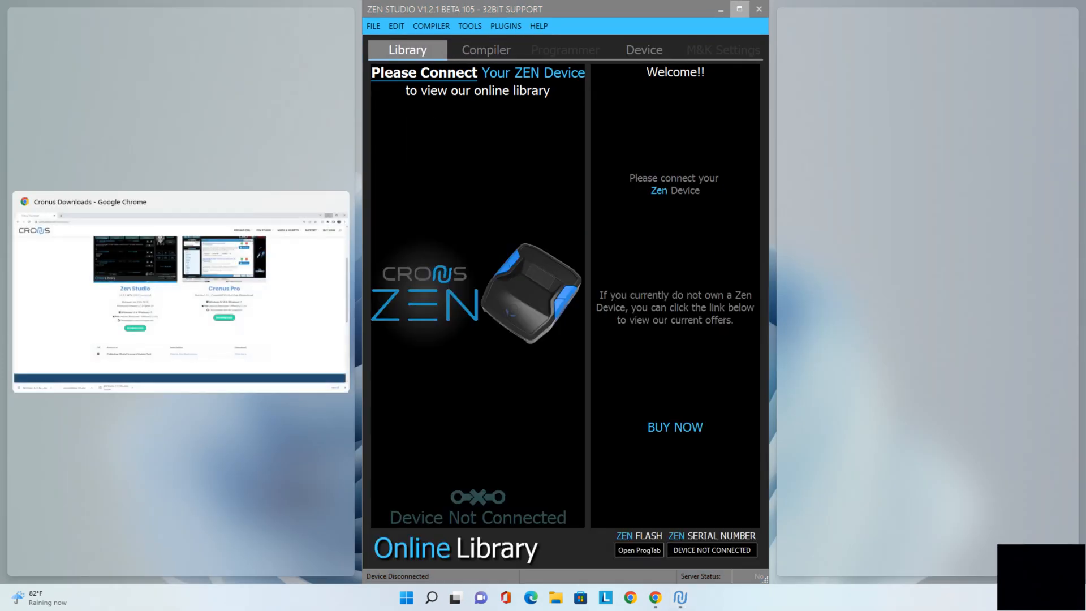
# Maximize Zen Studio so the connected Zen on 2.1.0-beta.35 fills the screen.
pyautogui.click(739, 9)
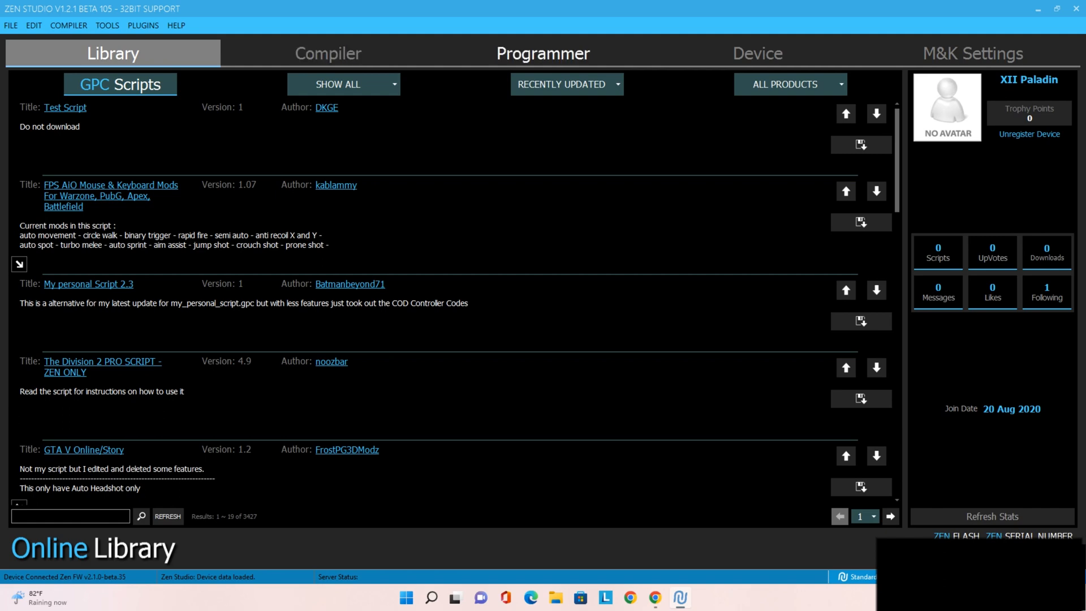
# Show the Programmer gamepacks list scrolled down to the Call of Duty entries.
pyautogui.click(542, 53)
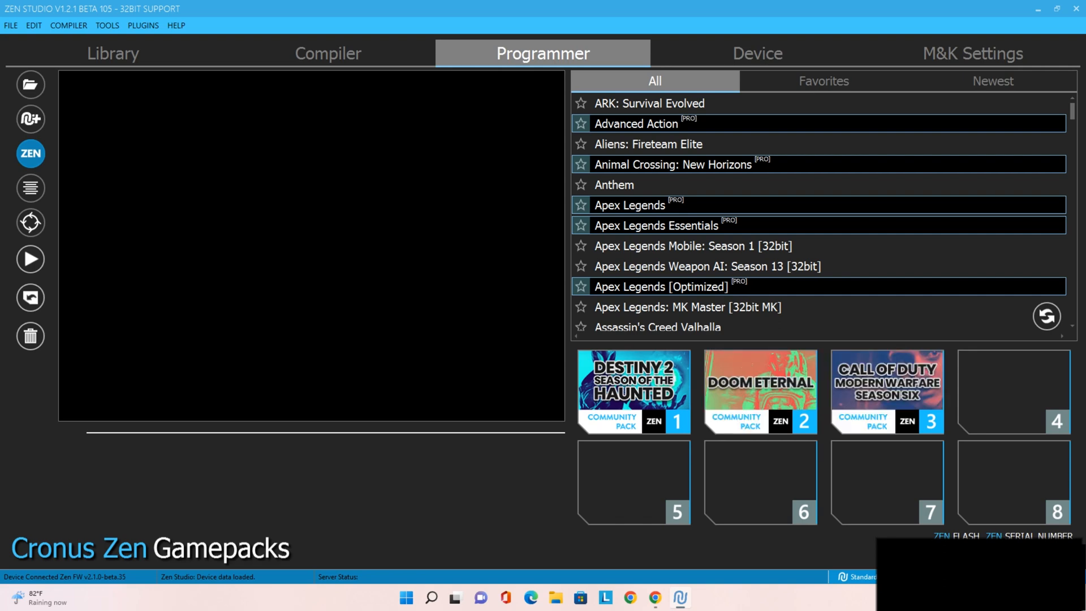
pyautogui.scroll(-3)
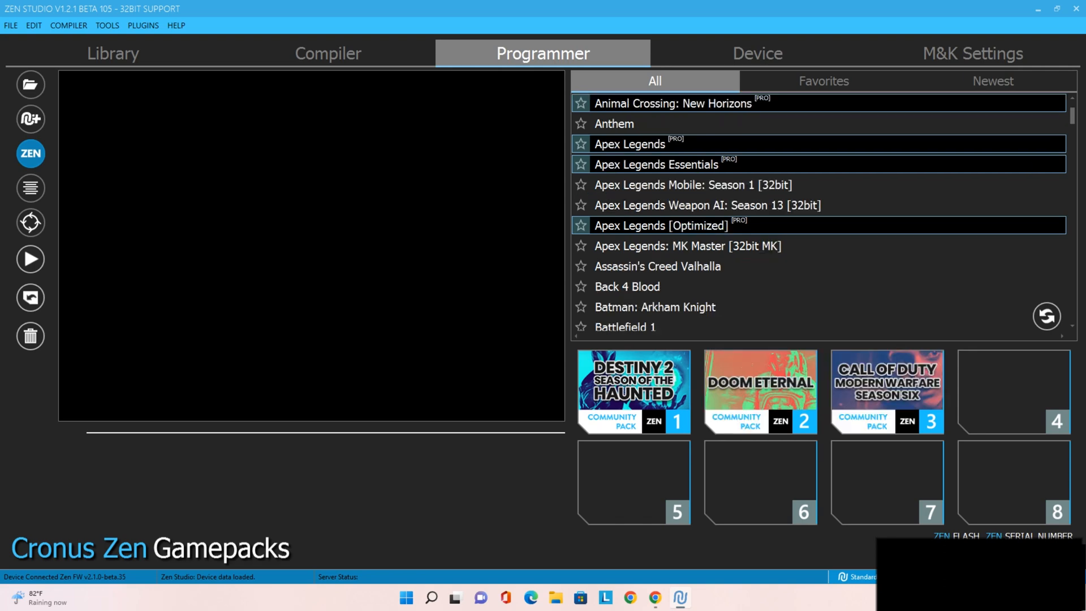
pyautogui.scroll(-3)
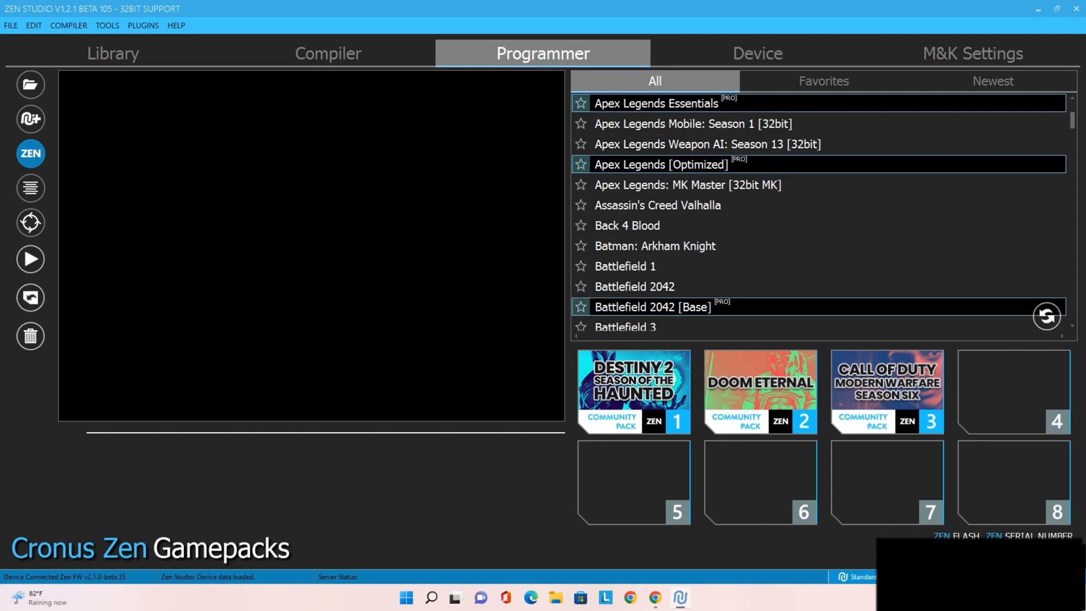
pyautogui.scroll(-3)
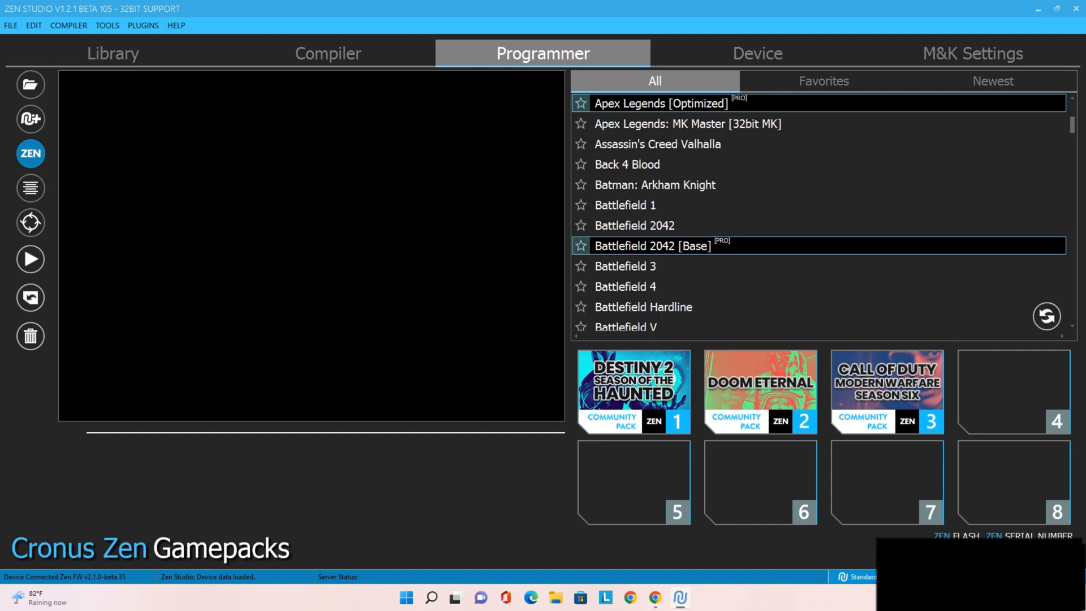
pyautogui.scroll(-3)
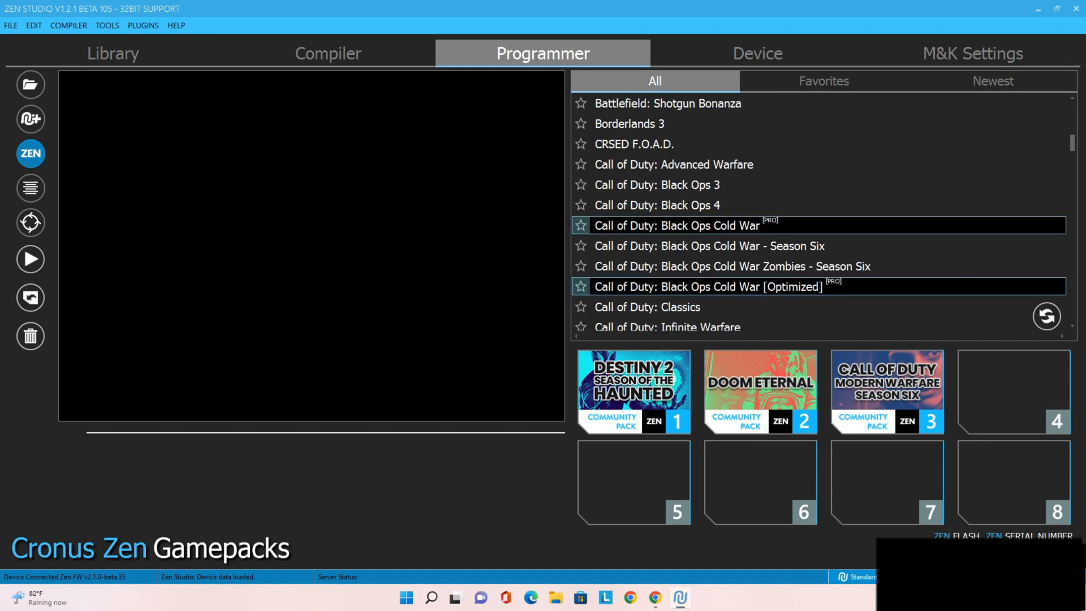